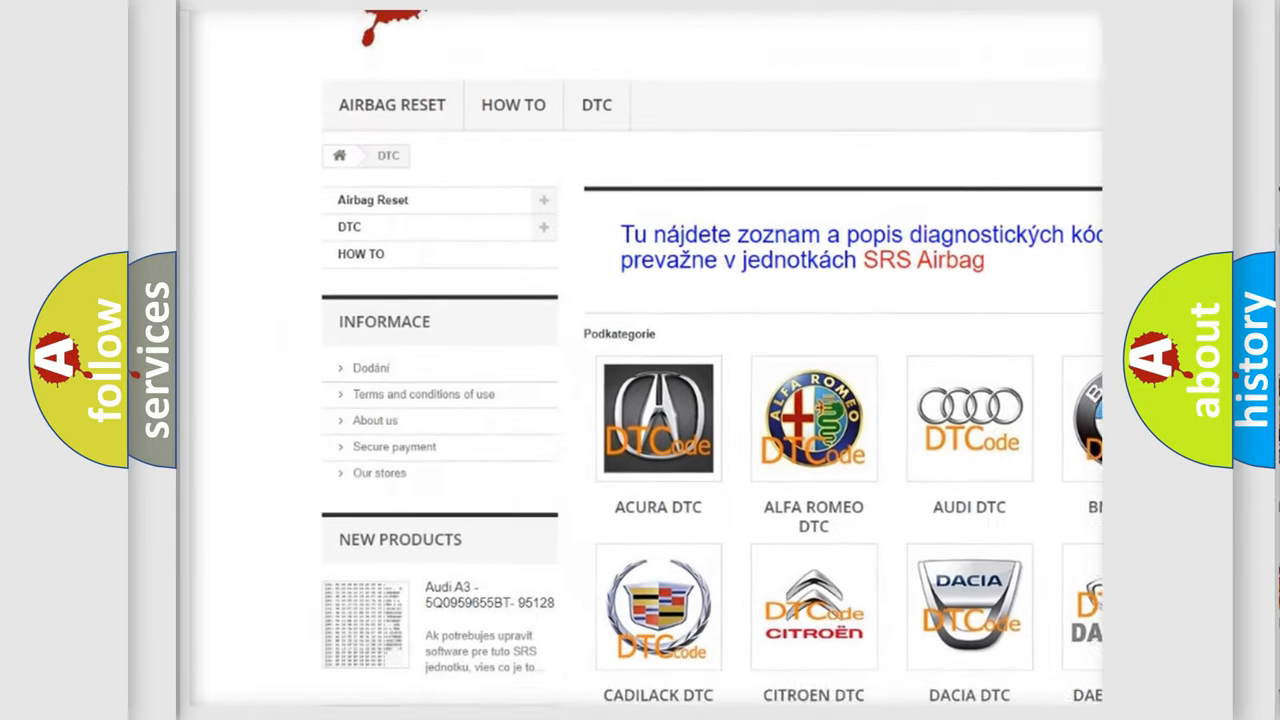
{"action": "scroll", "scroll_direction": "down", "scroll_amount": 3}
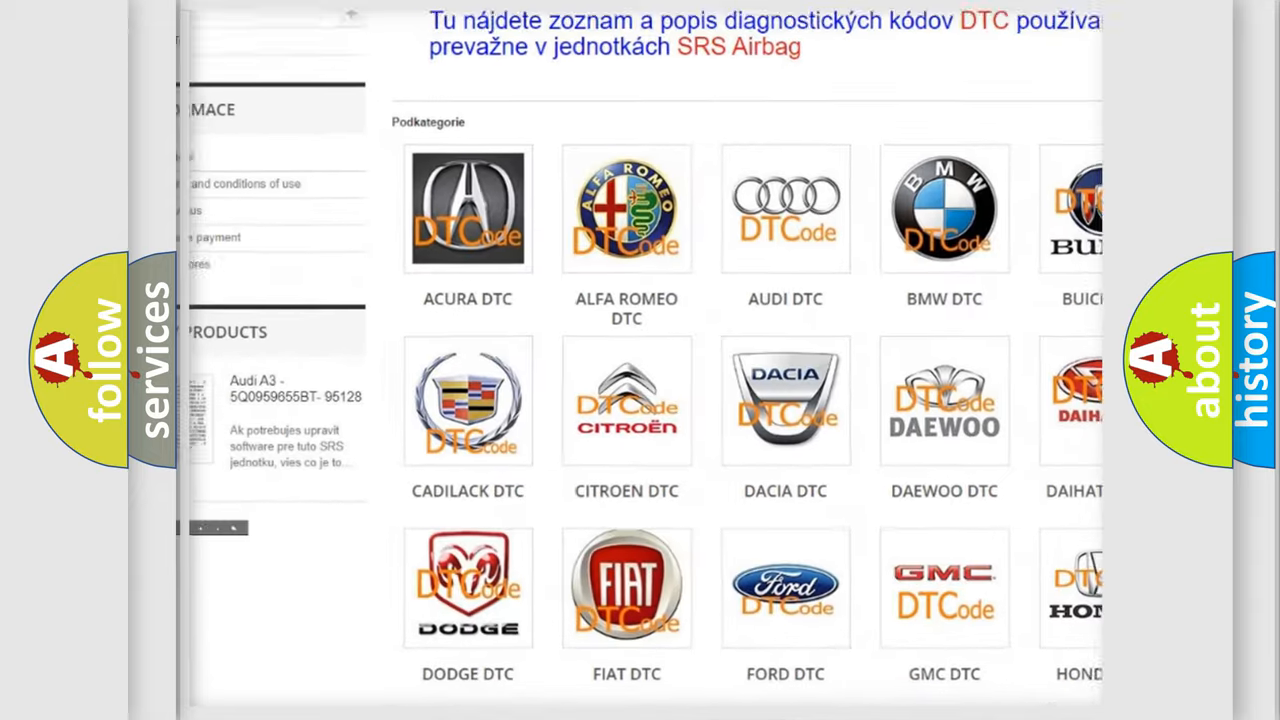
{"action": "scroll", "scroll_direction": "down", "scroll_amount": 3}
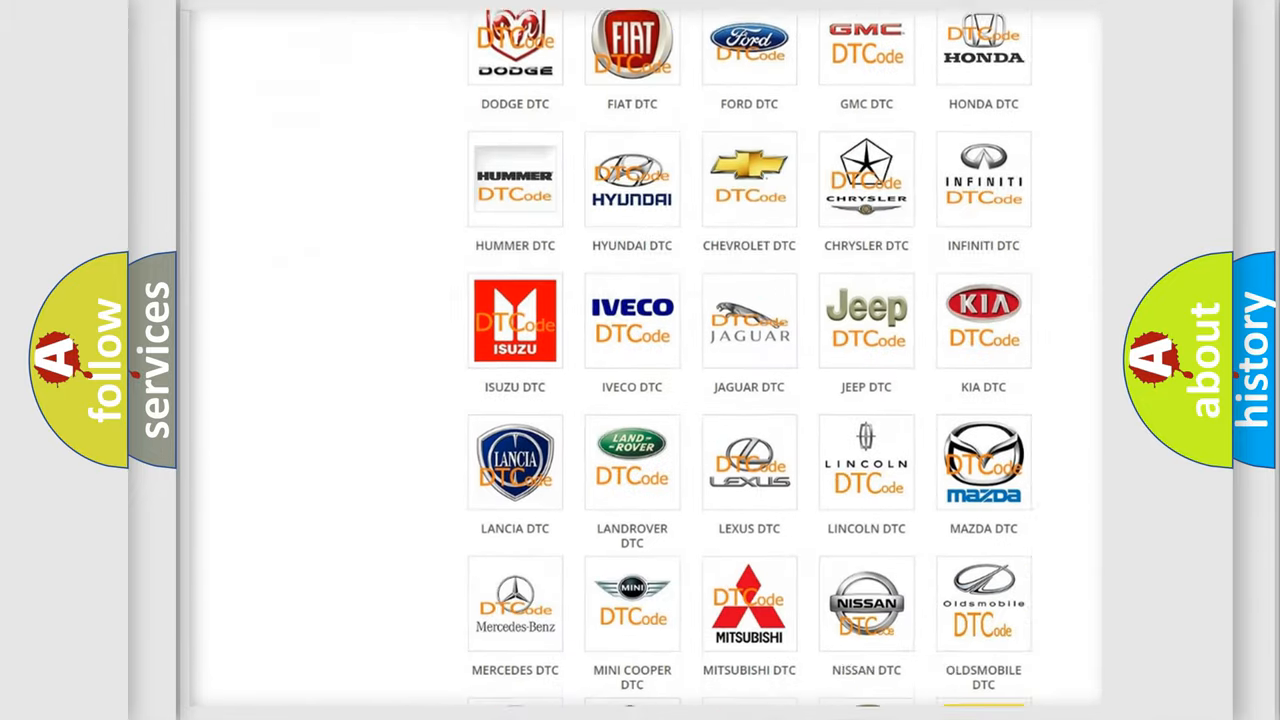
{"action": "scroll", "scroll_direction": "down", "scroll_amount": 3}
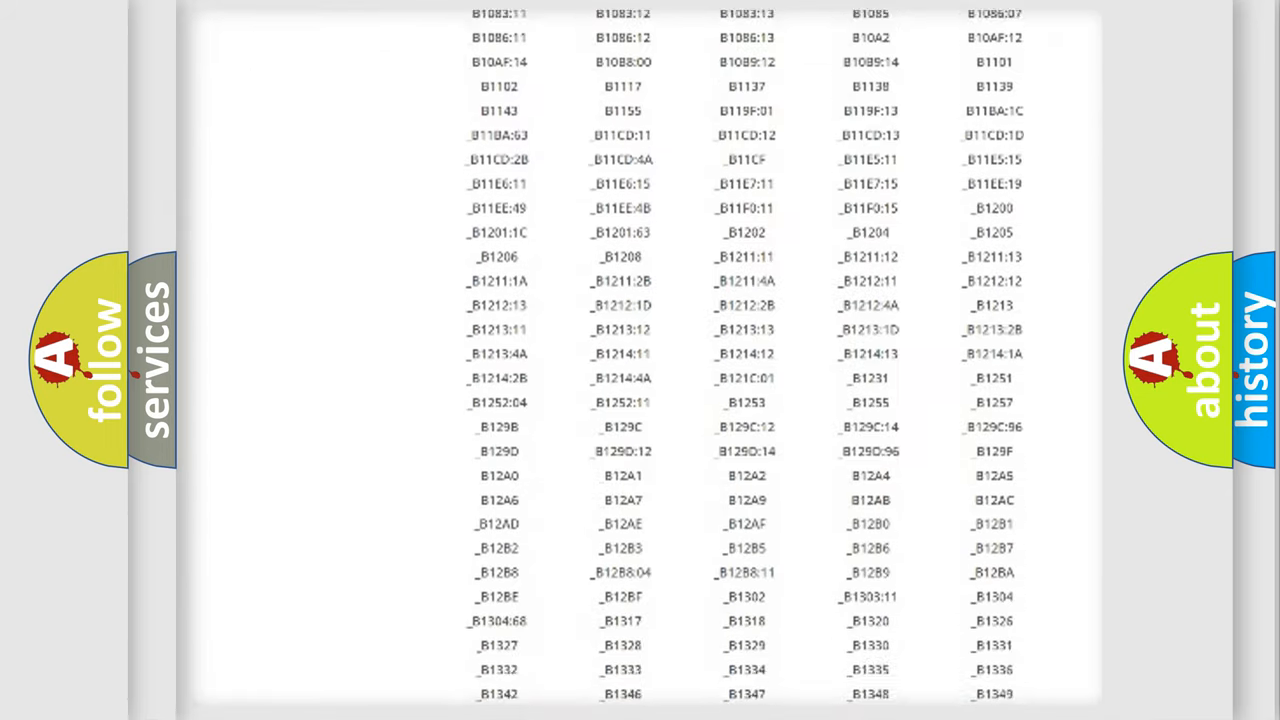
{"action": "scroll", "scroll_direction": "down", "scroll_amount": 3}
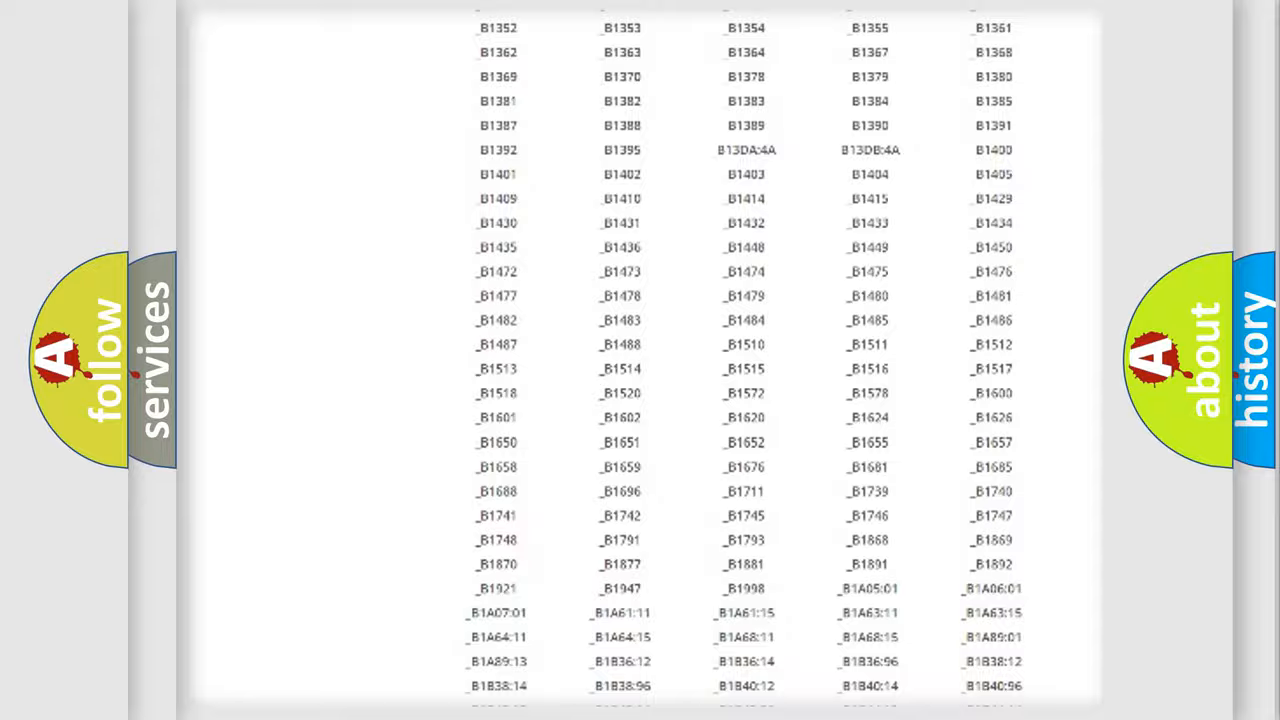